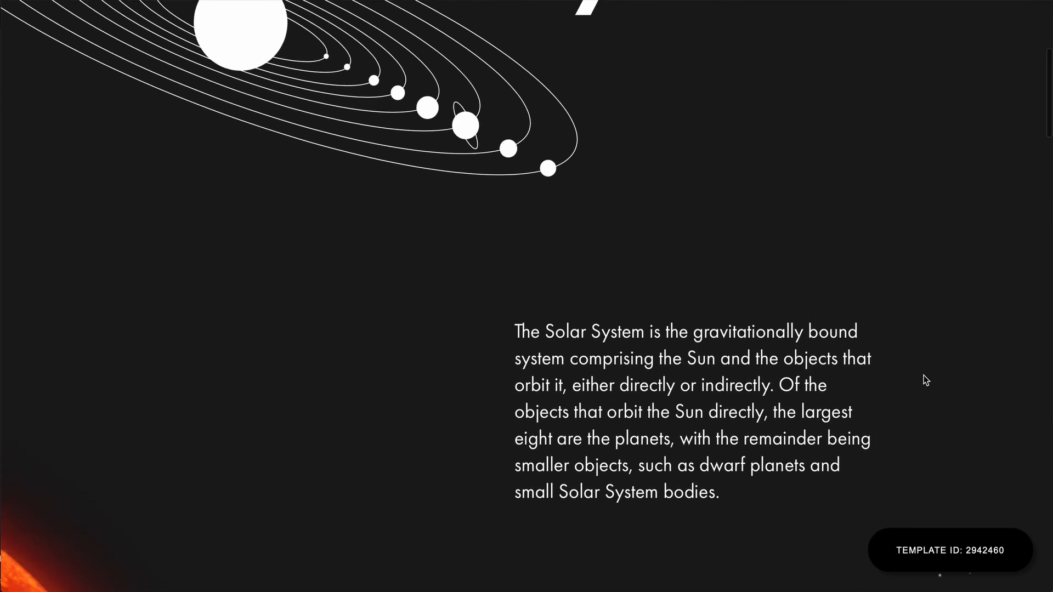
- Create a new project page from Solar System template ID 2942460
scroll(down, 3)
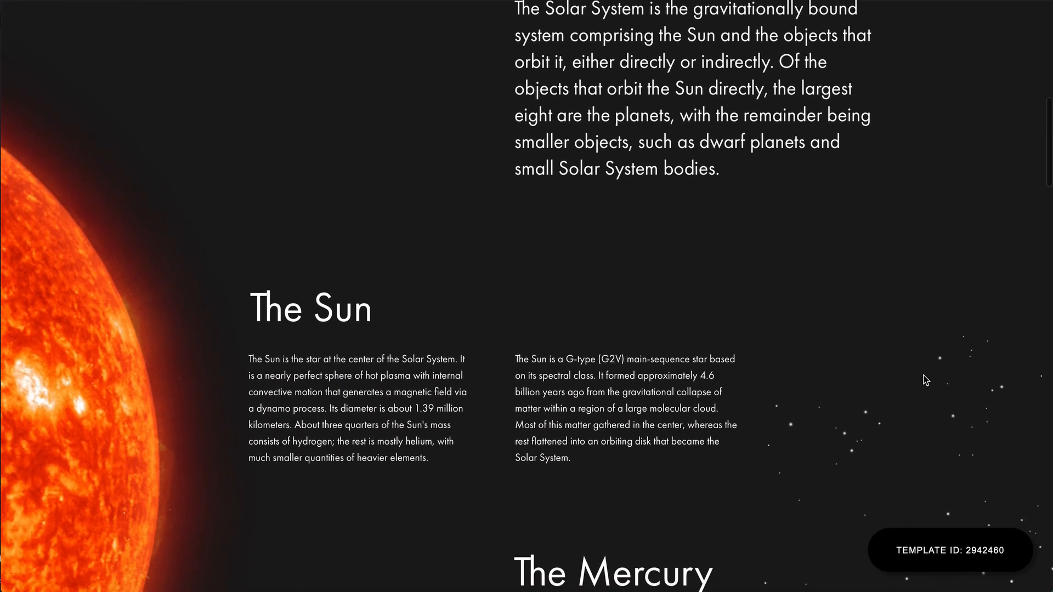
scroll(down, 3)
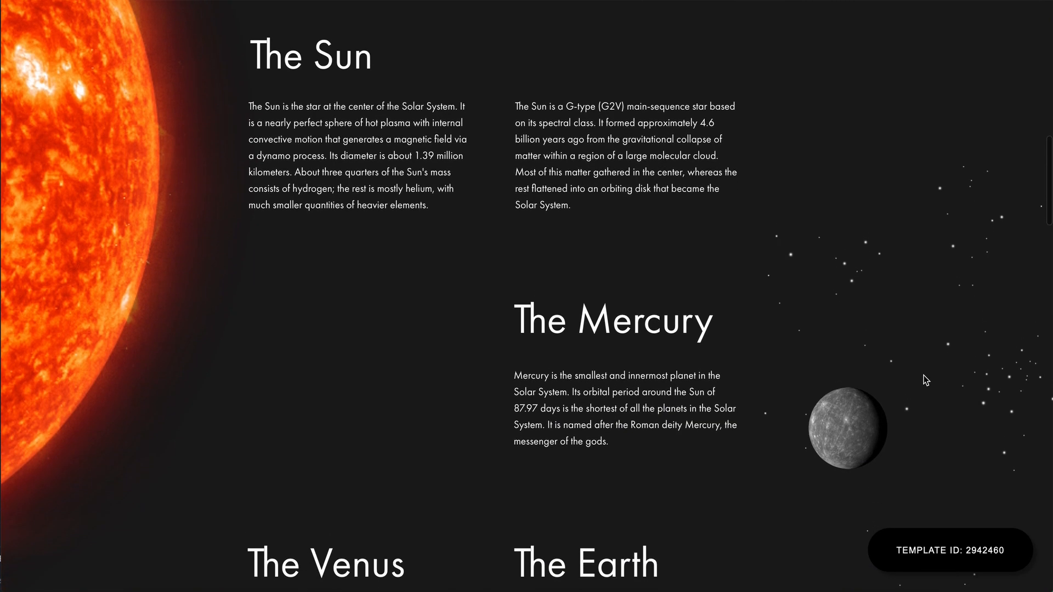
scroll(down, 3)
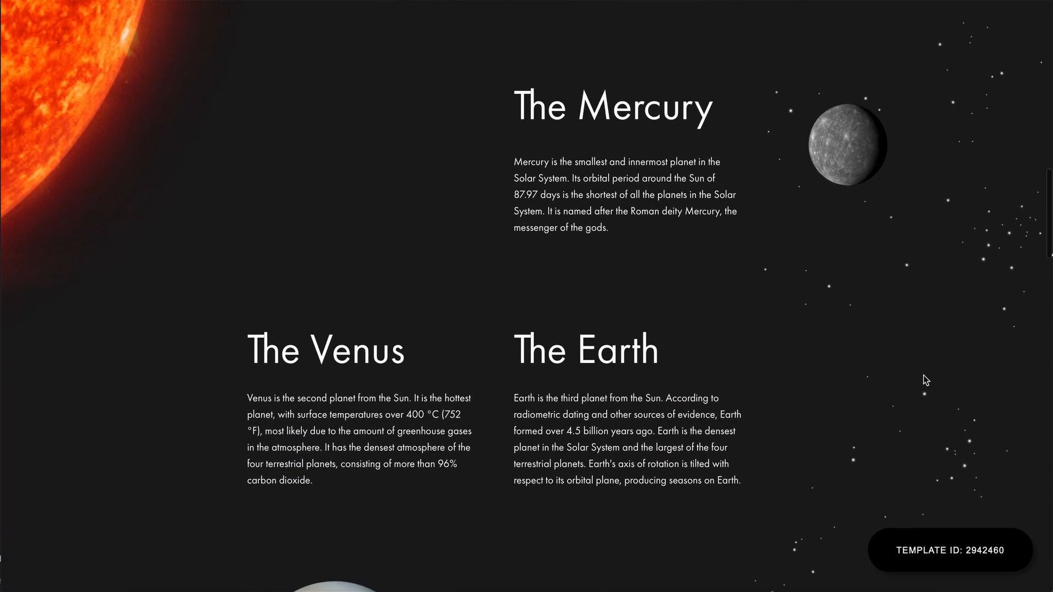
scroll(down, 3)
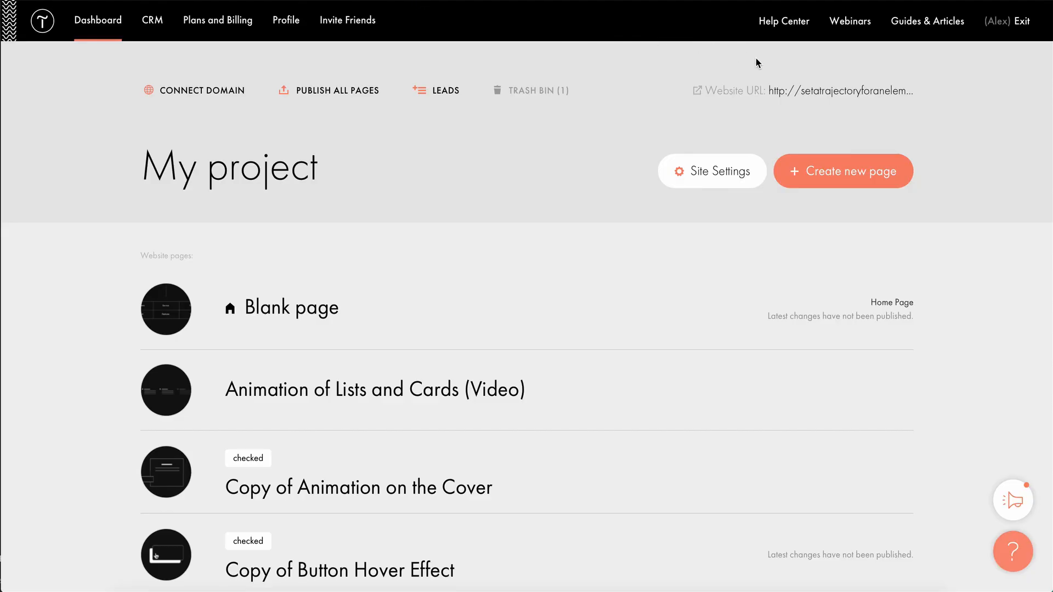
click(843, 171)
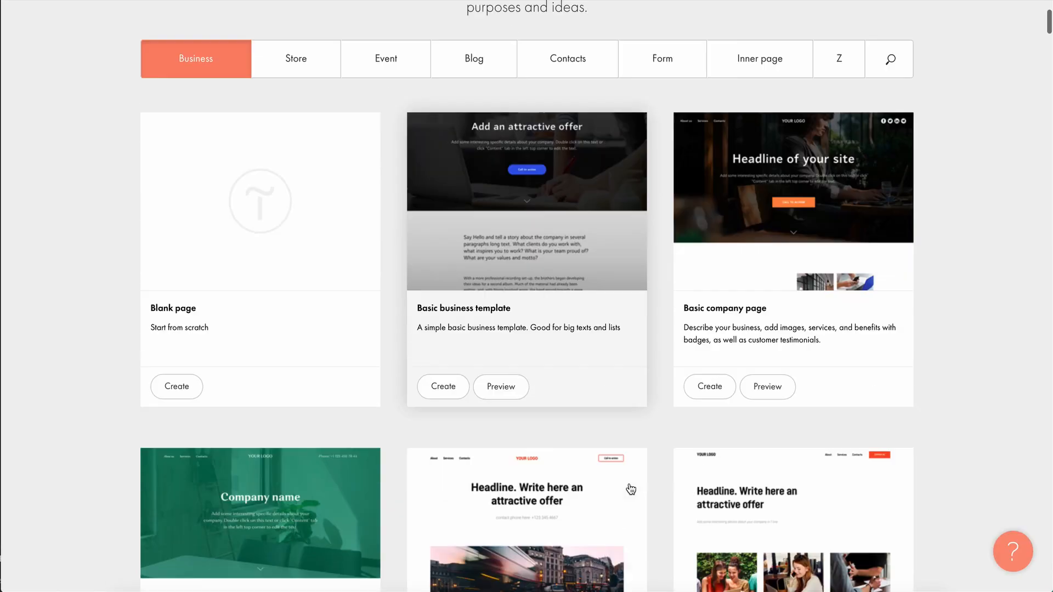
scroll(down, 3)
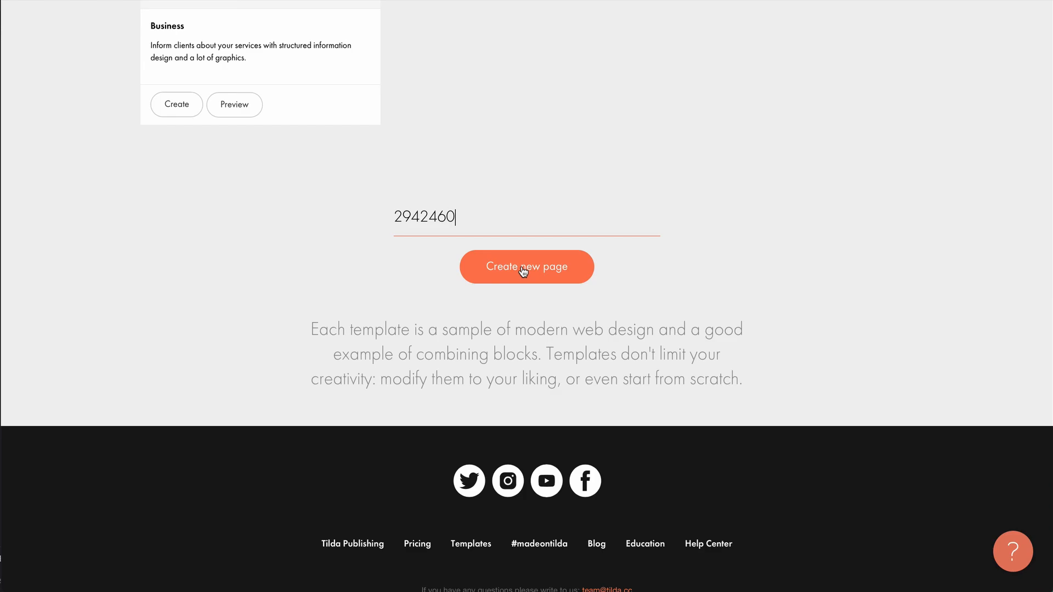
click(526, 267)
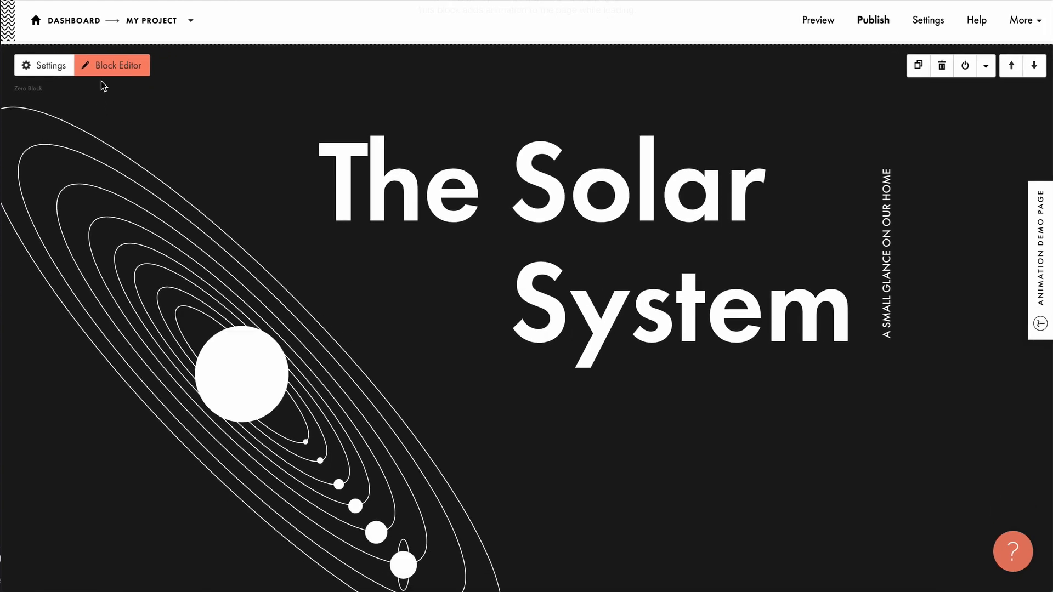
- Open the Solar System cover block in the Zero Block editor and show its artboard settings
click(111, 65)
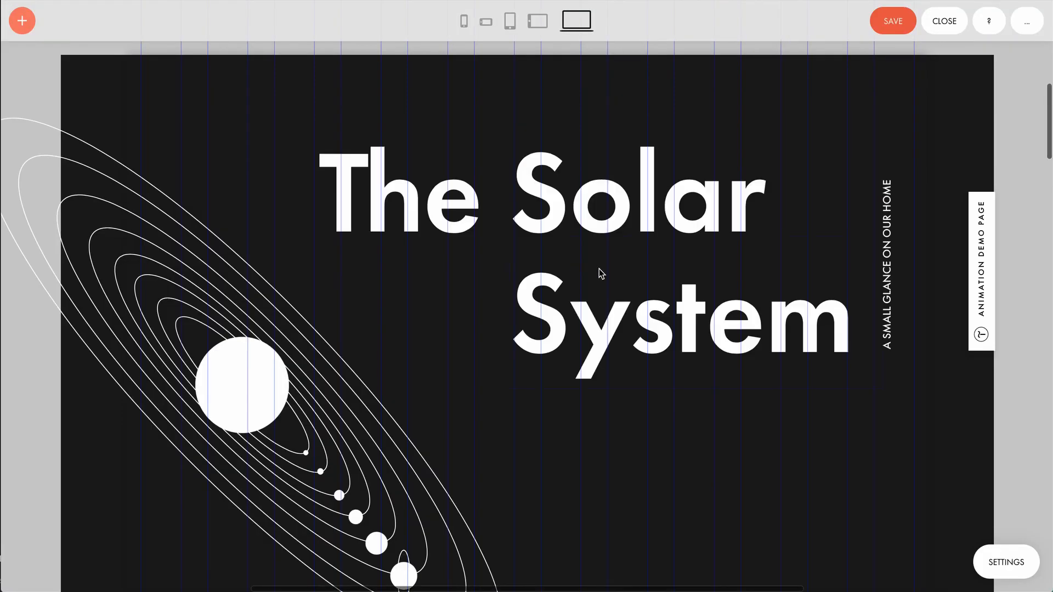
click(1007, 562)
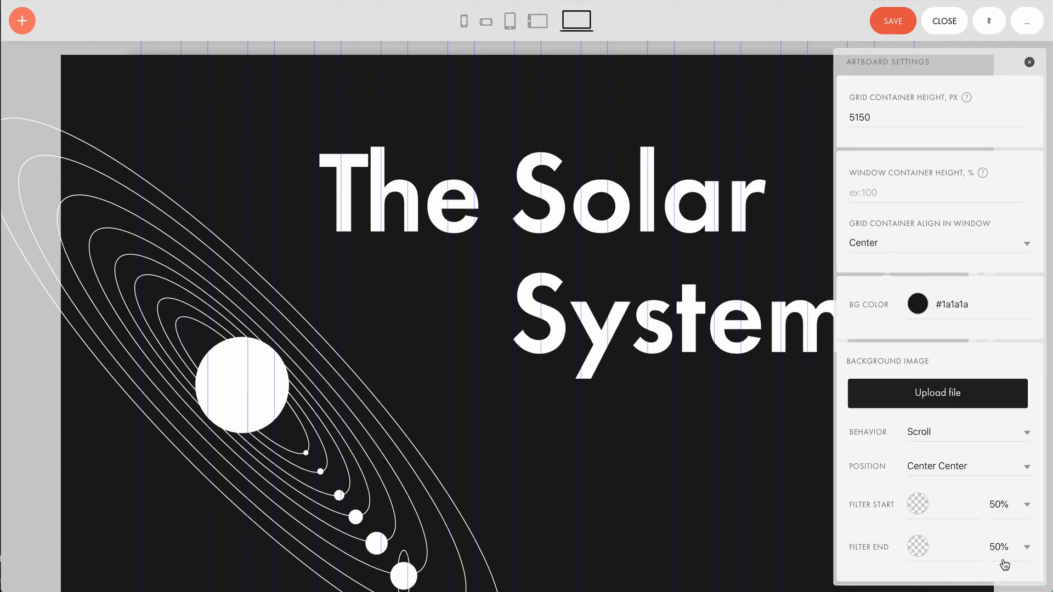
scroll(down, 3)
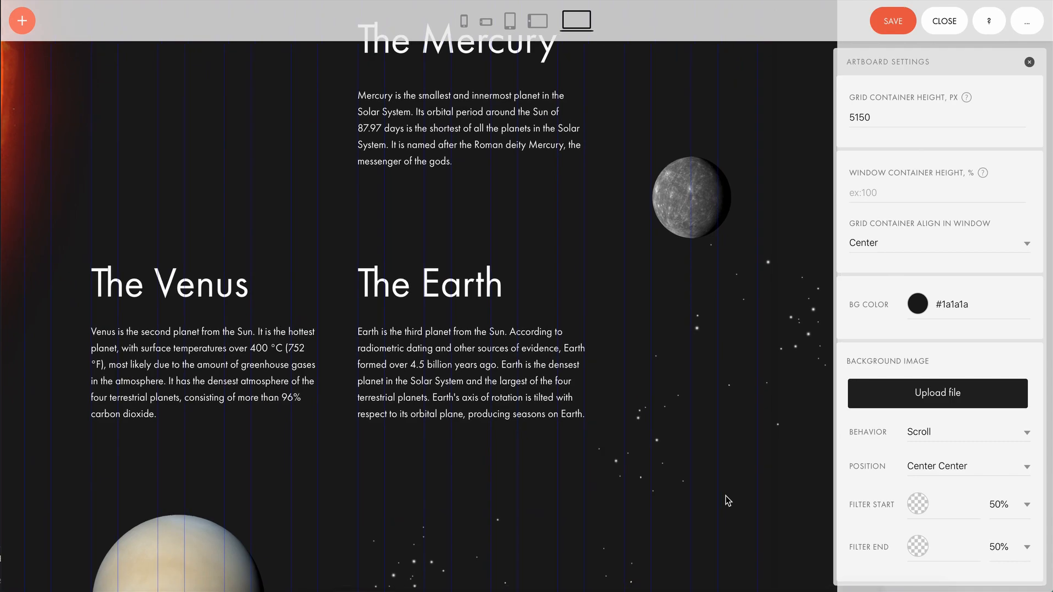
mouse_move(705, 333)
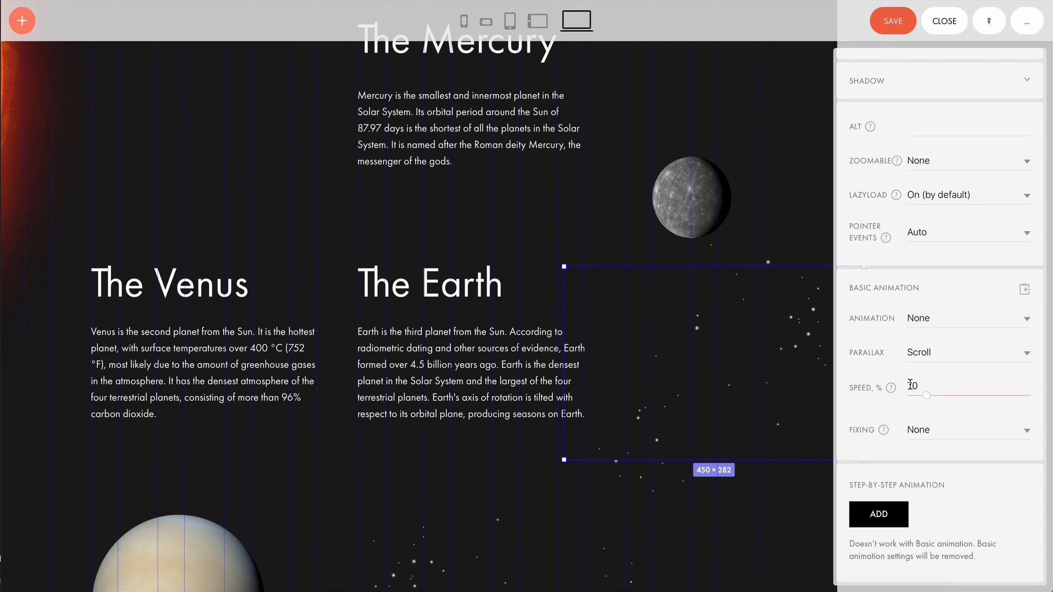
- Give the star-field image Scroll parallax and settle its speed at 100%
text(70)
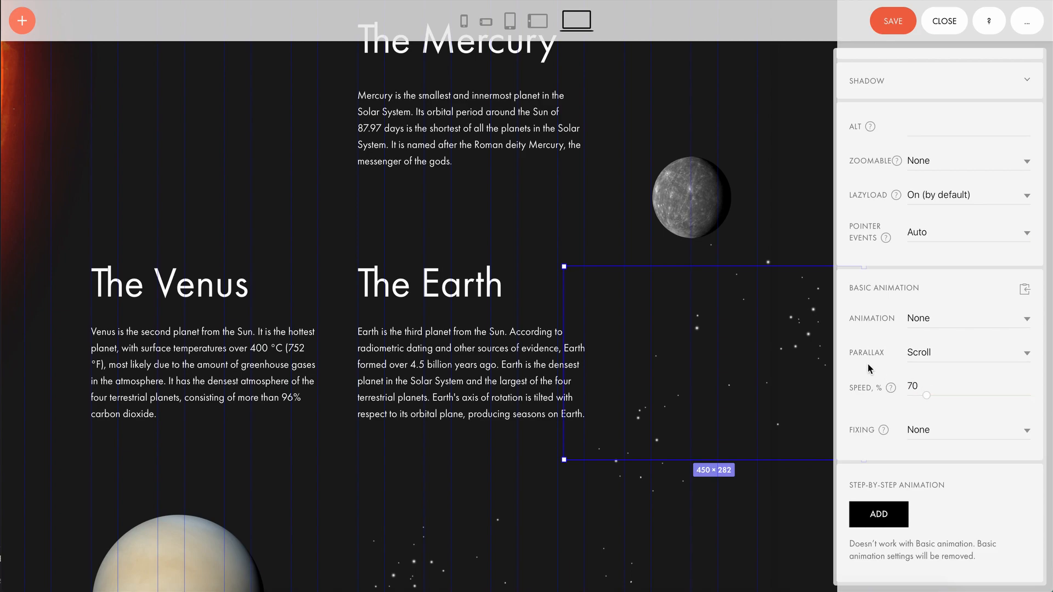
click(966, 352)
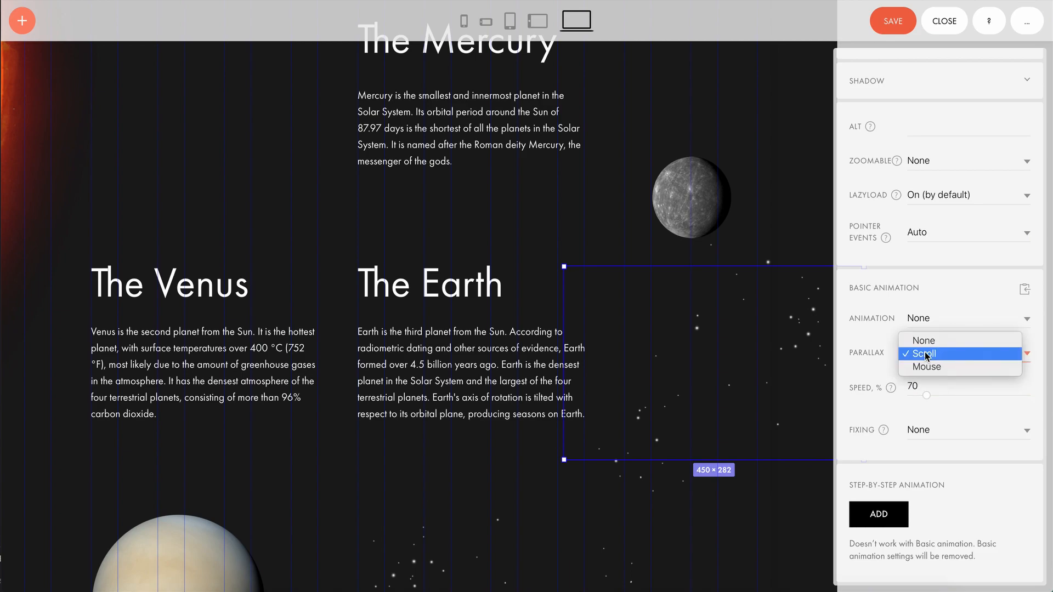
click(924, 354)
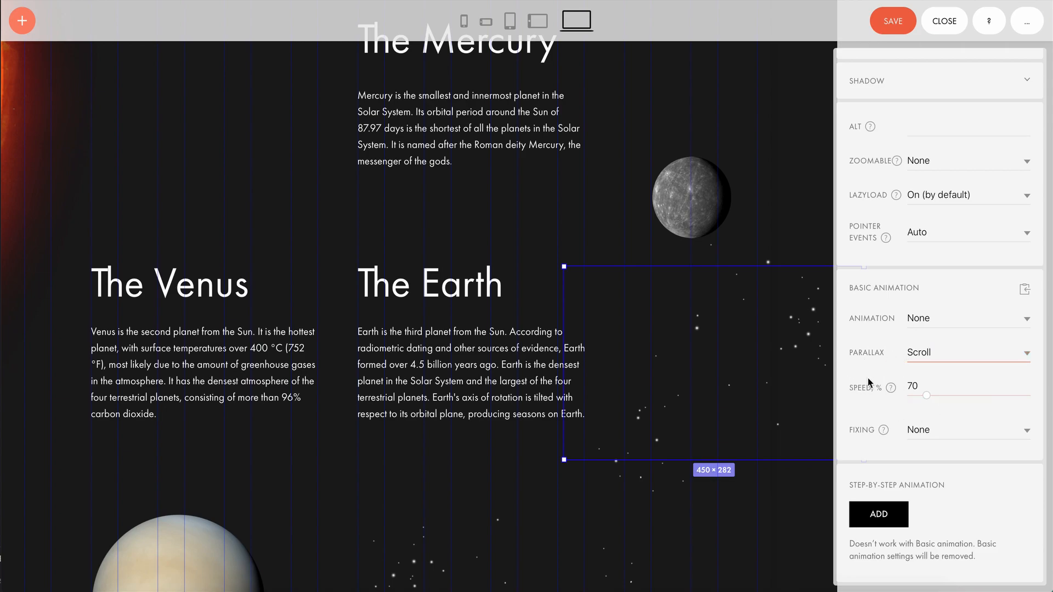
click(916, 387)
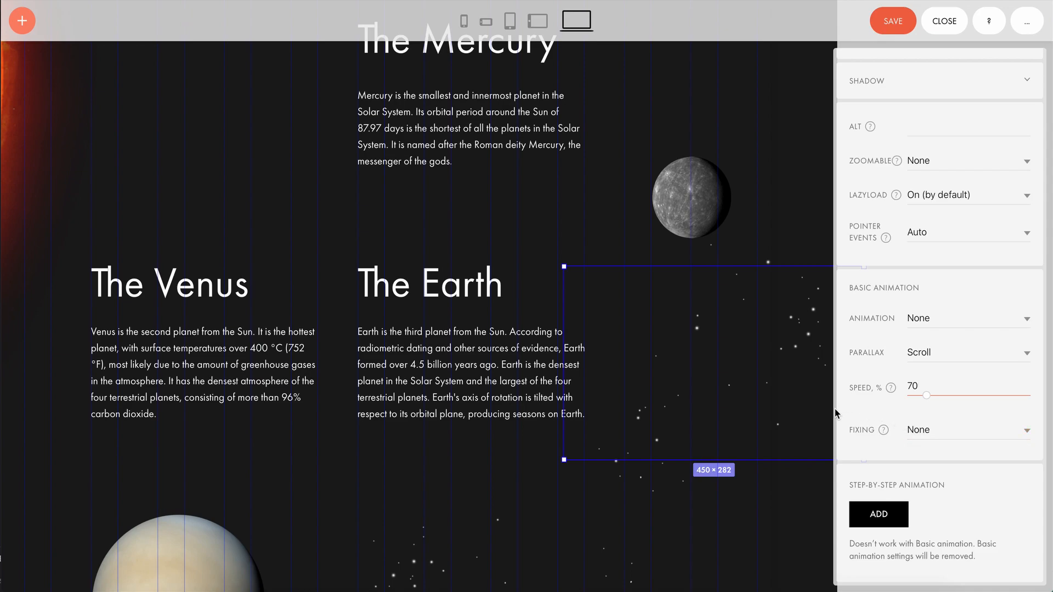
mouse_move(886, 400)
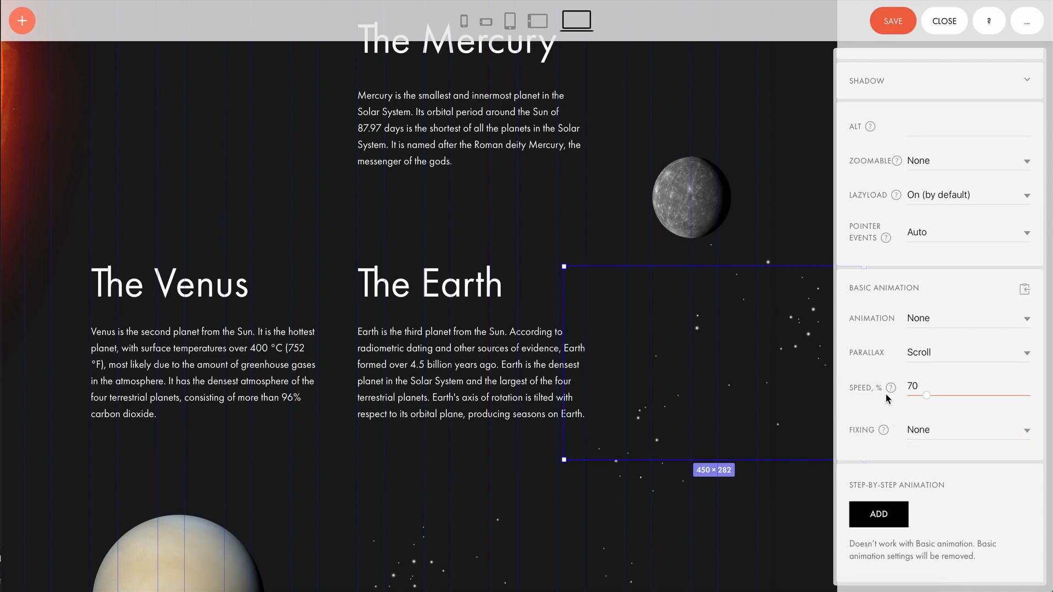
drag(927, 396, 951, 395)
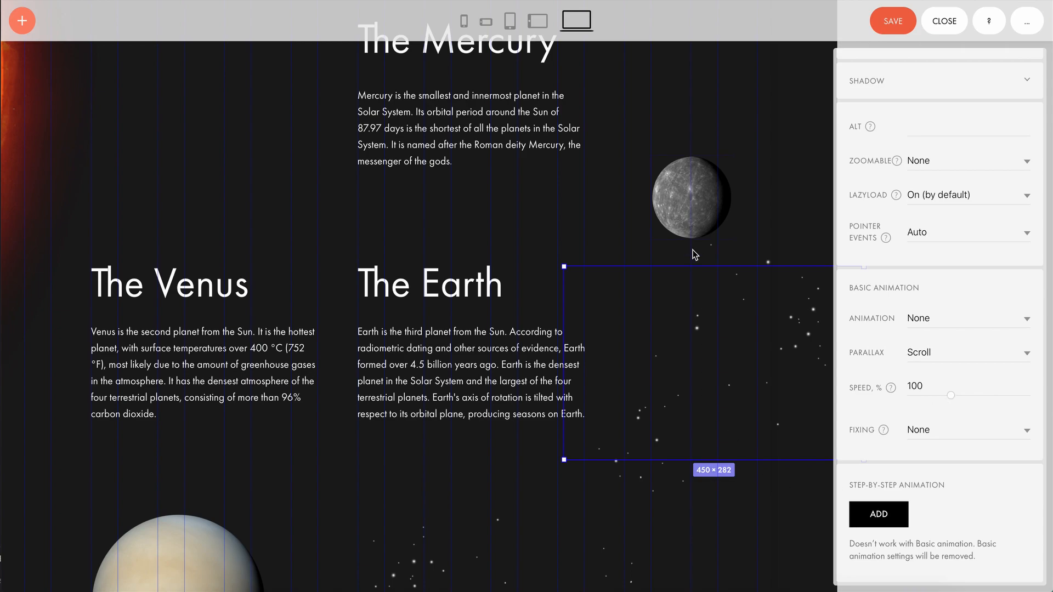
mouse_move(731, 411)
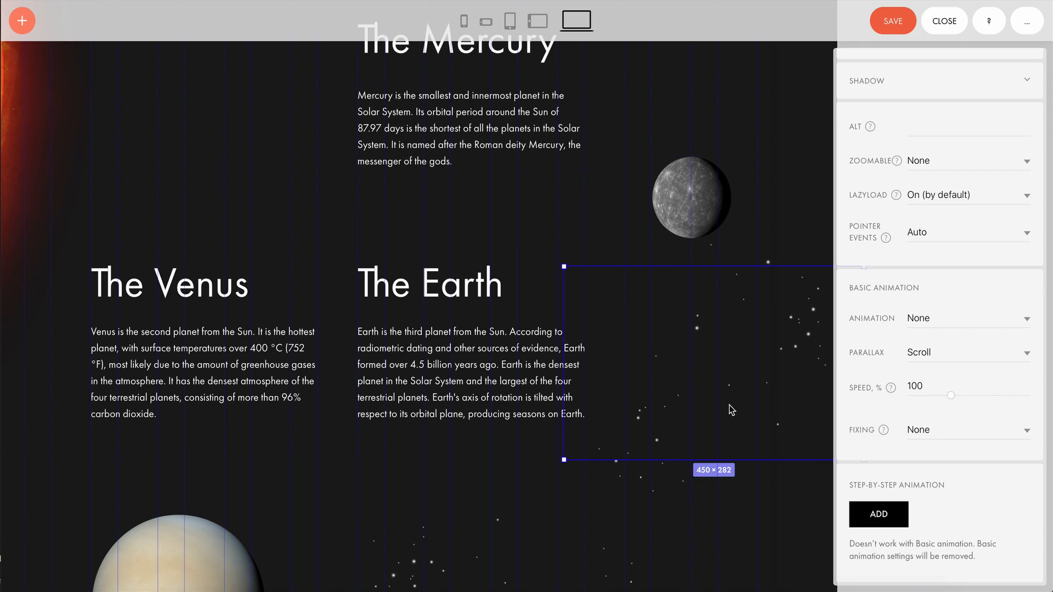
drag(951, 395, 999, 395)
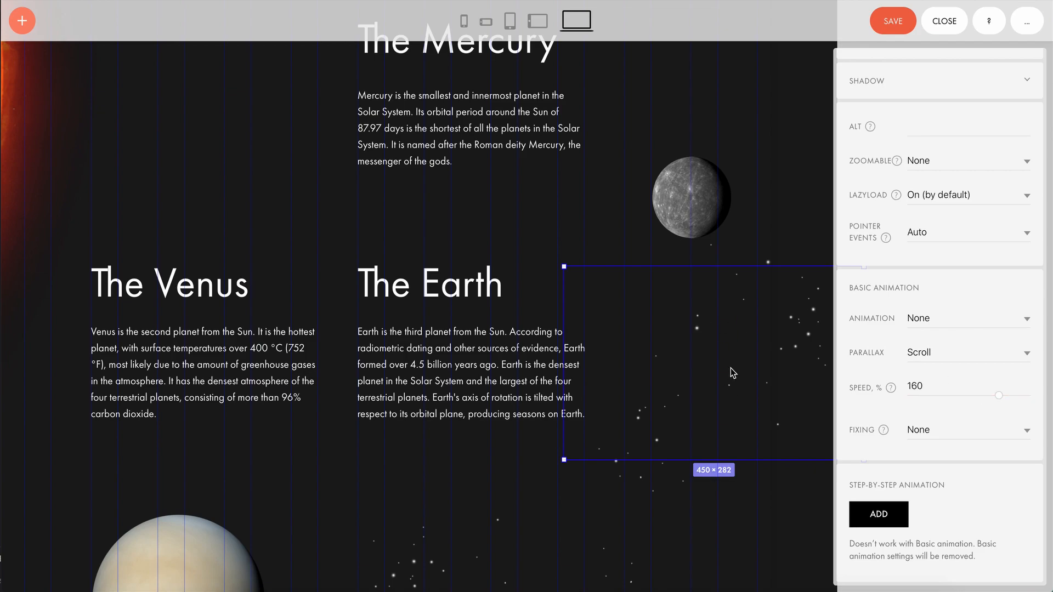
drag(999, 395, 951, 395)
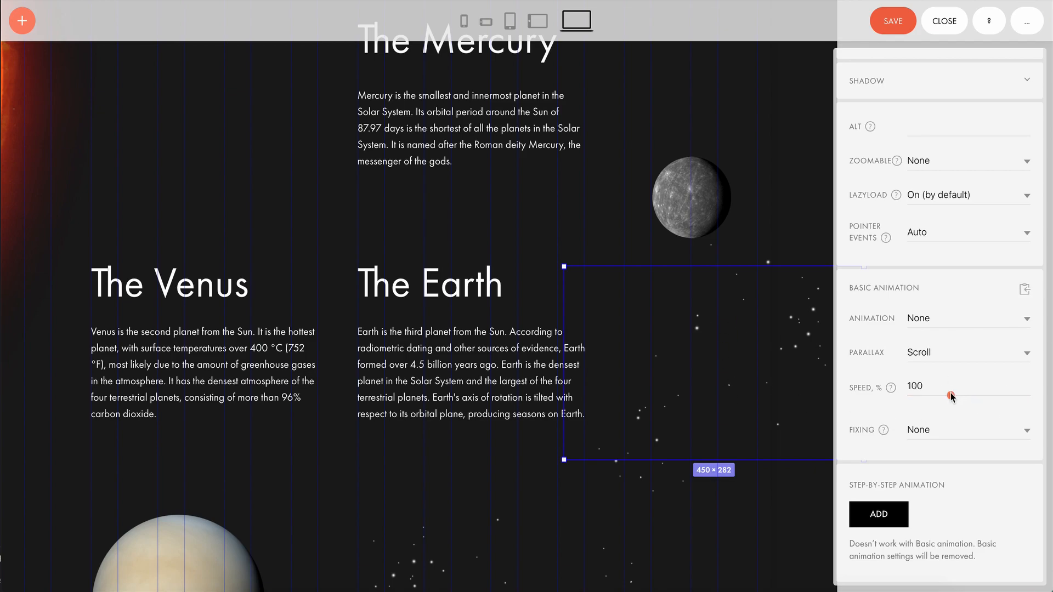
drag(951, 396, 927, 395)
text(130)
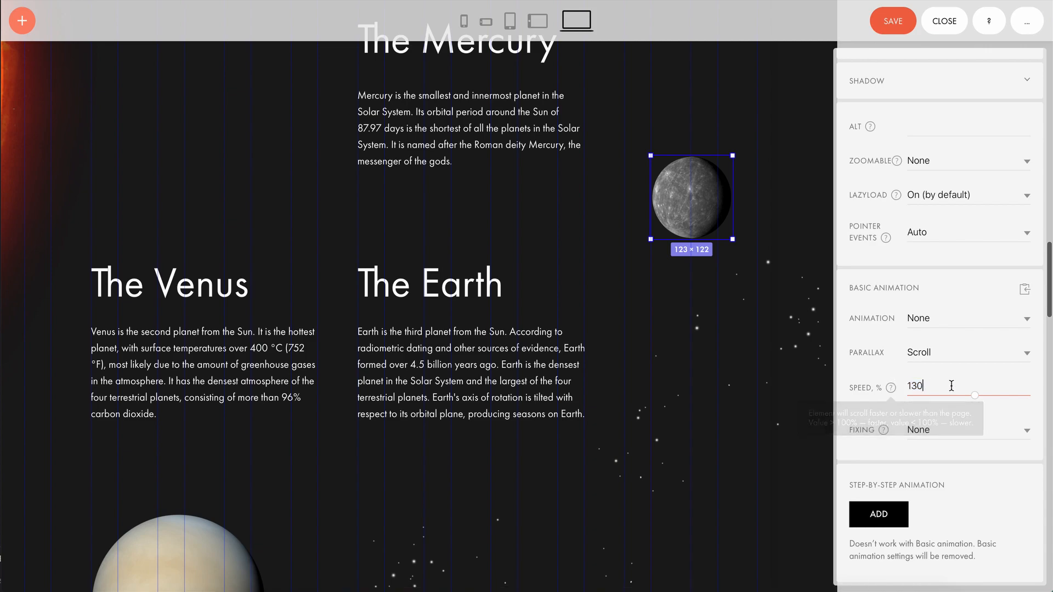
mouse_move(762, 407)
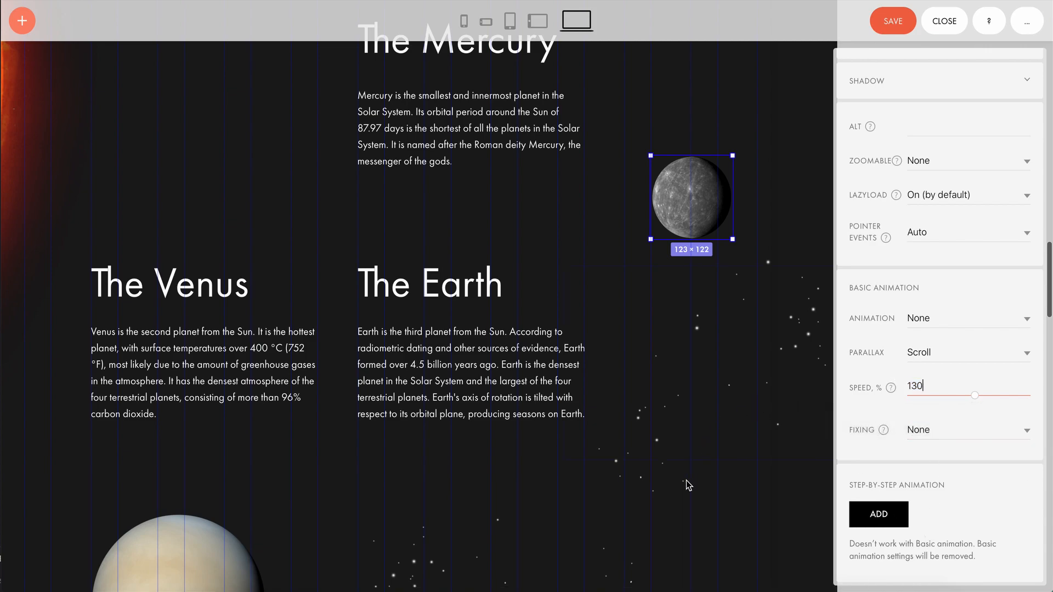
- Set the Jupiter image's scroll parallax speed to 150%
scroll(down, 3)
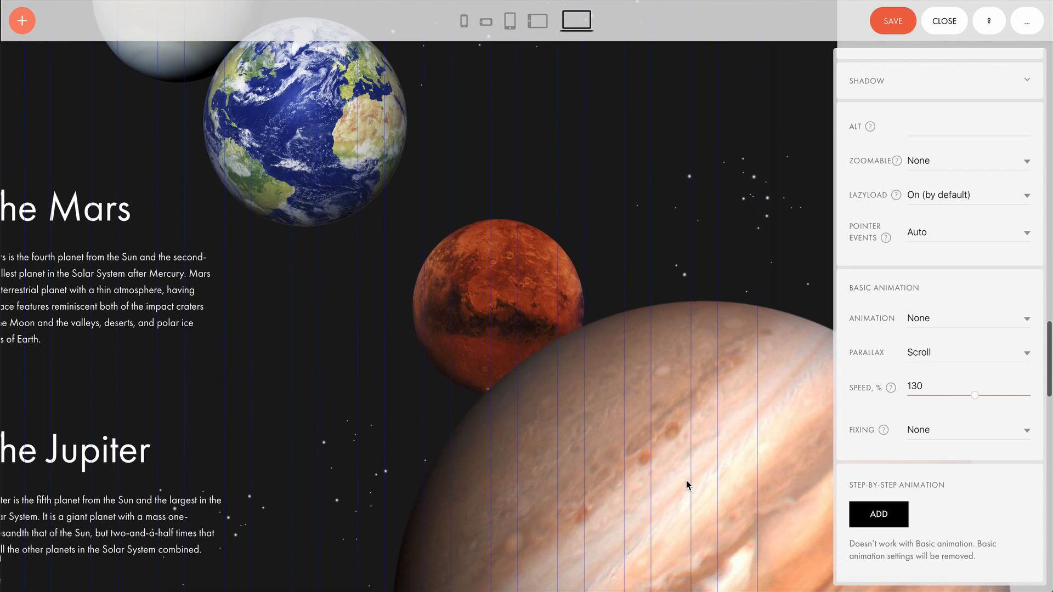
mouse_move(638, 434)
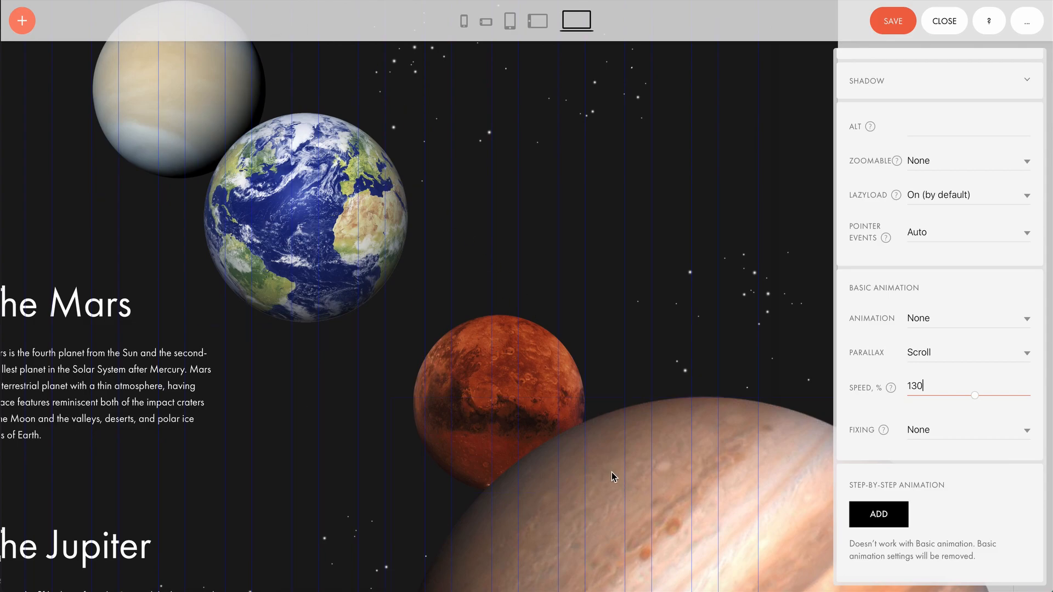
mouse_move(457, 386)
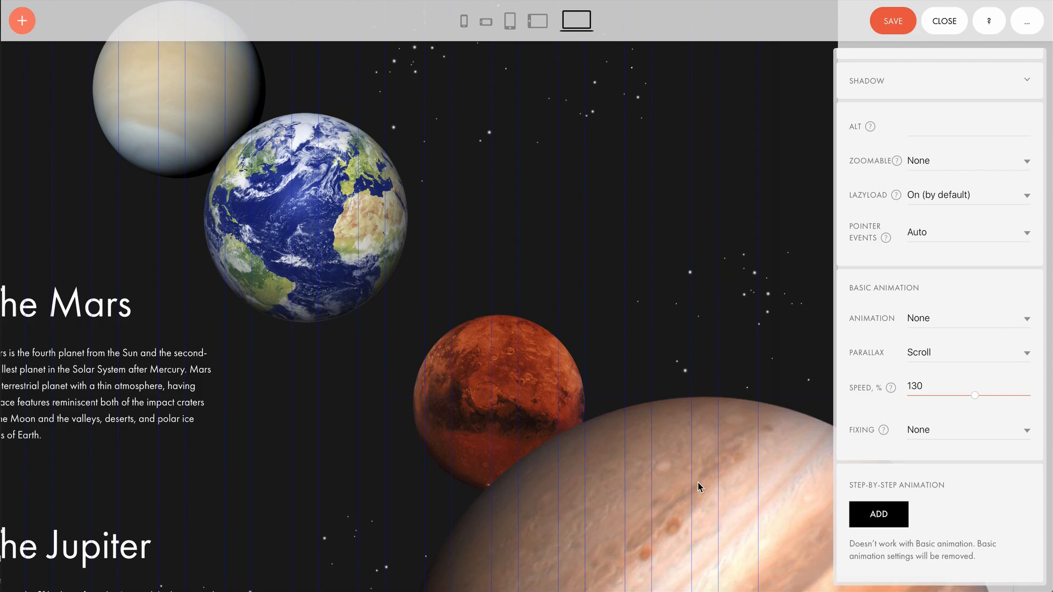
drag(975, 395, 993, 396)
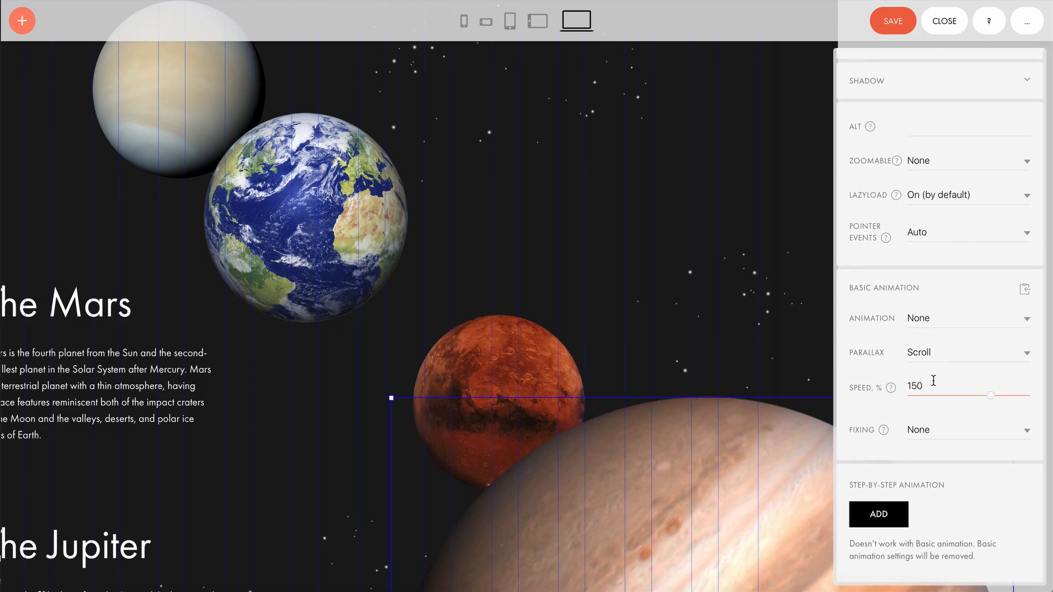
drag(993, 396, 975, 390)
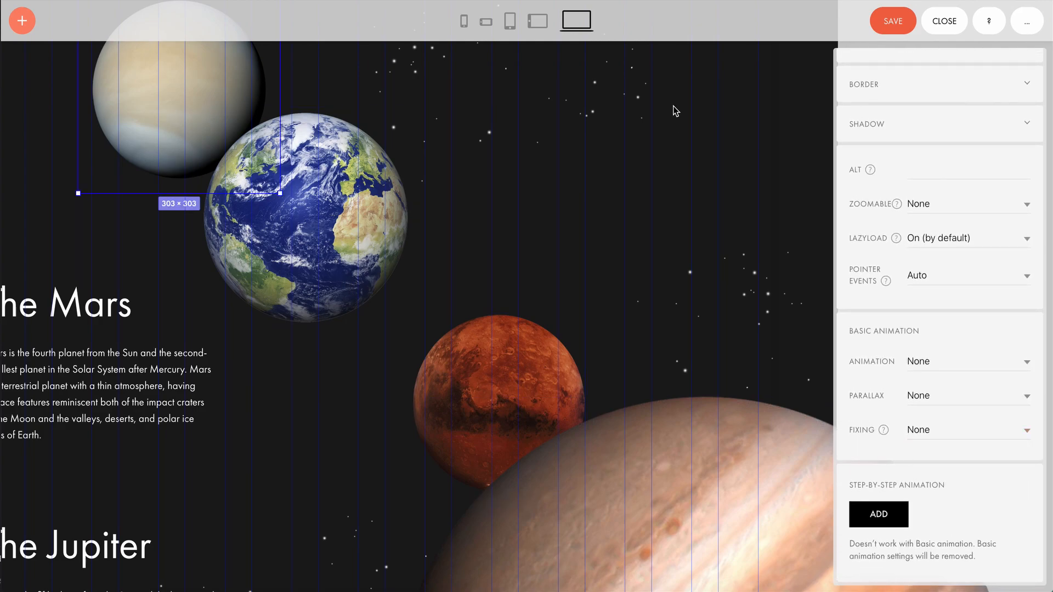
- Save the block, close the Zero Block editor and publish the page
click(893, 21)
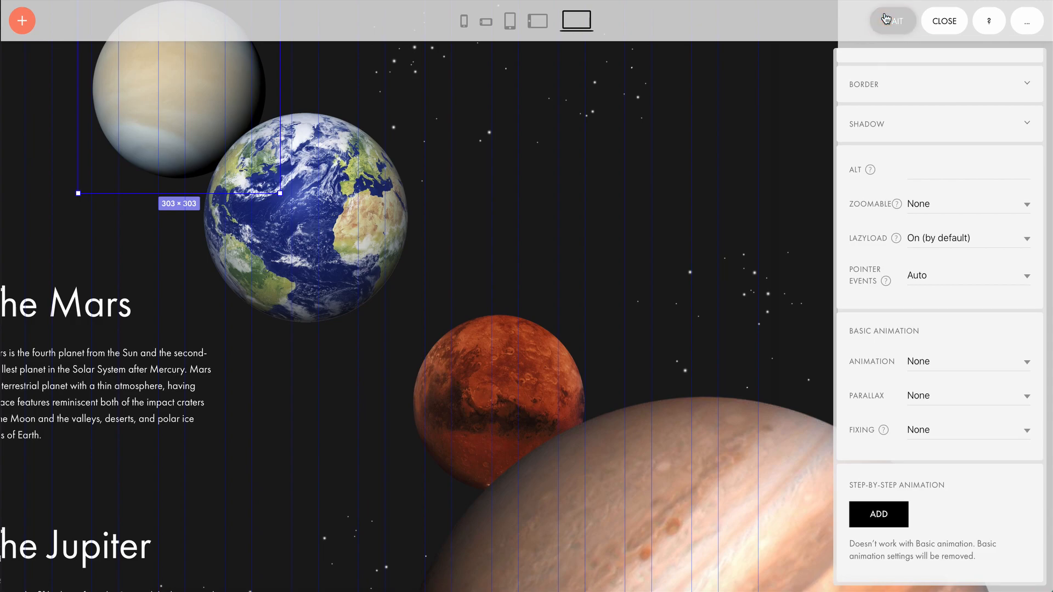
click(943, 21)
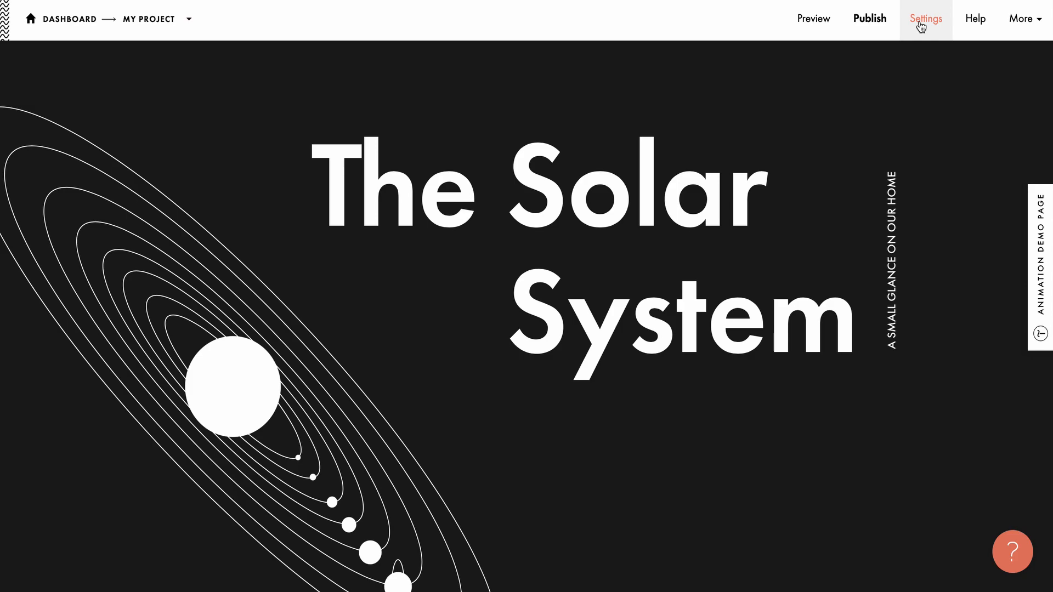
mouse_move(814, 18)
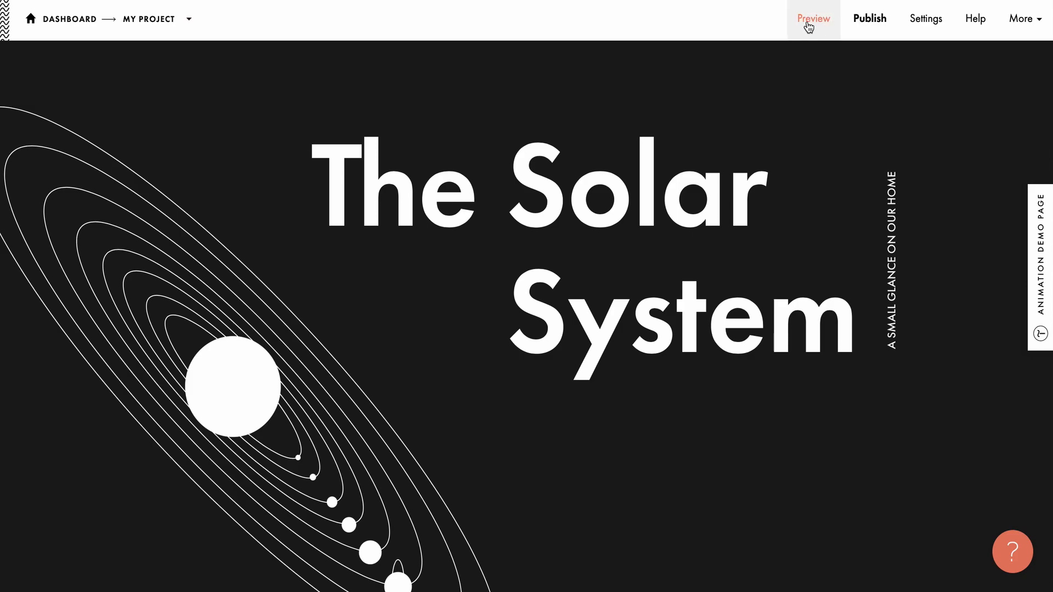
click(869, 18)
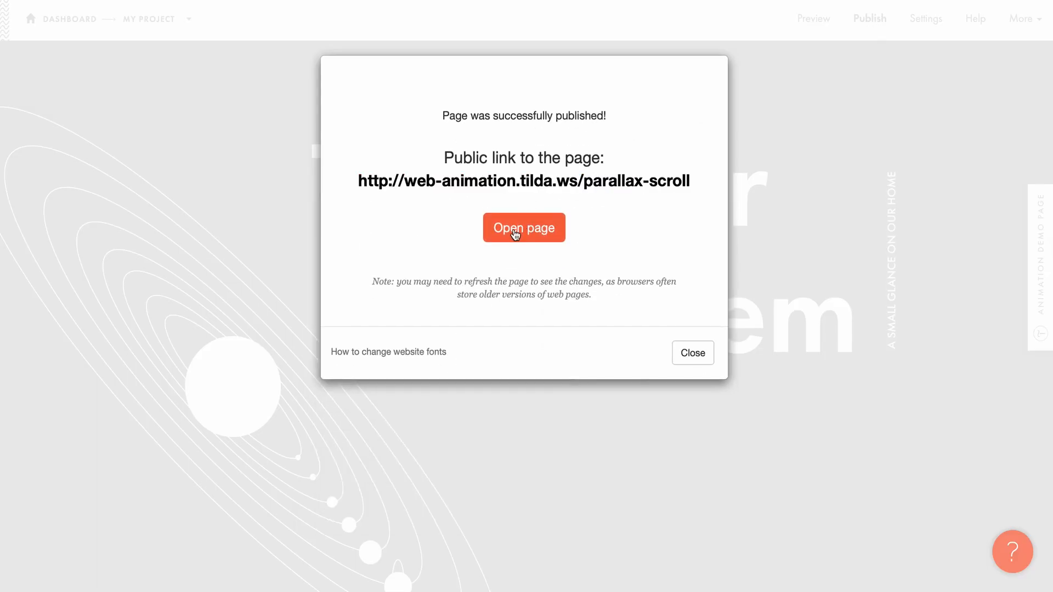